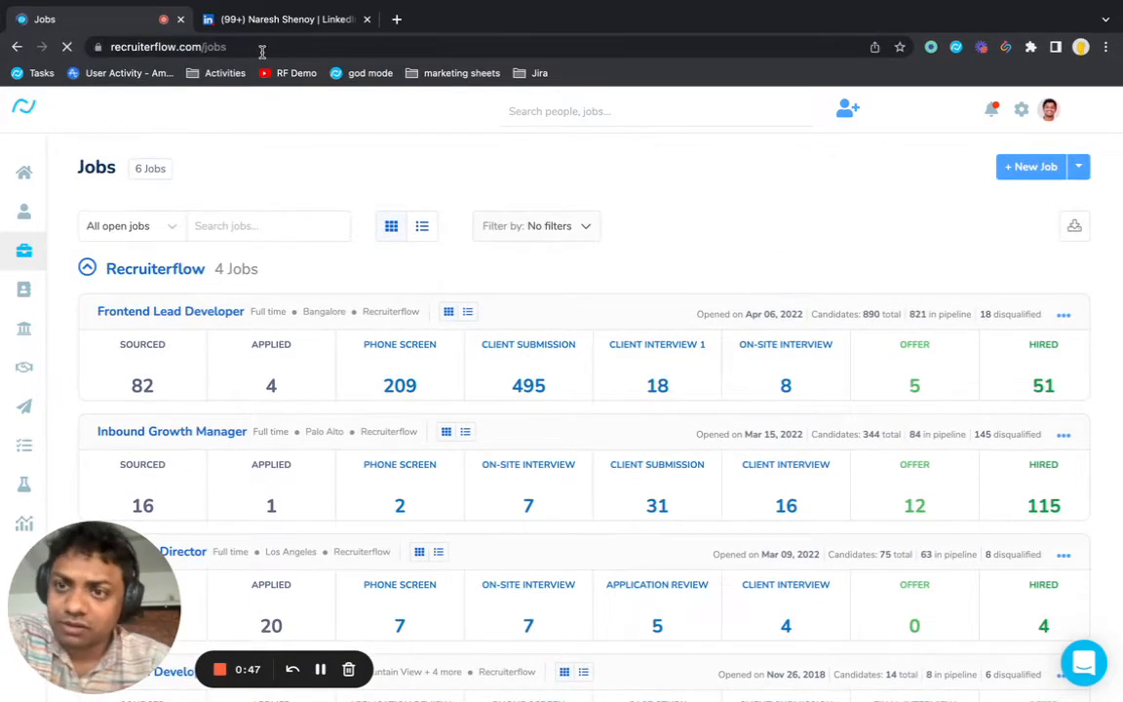
- Reload and scroll the jobs list, then copy the Frontend Lead Developer job's maildrop link
click(66, 47)
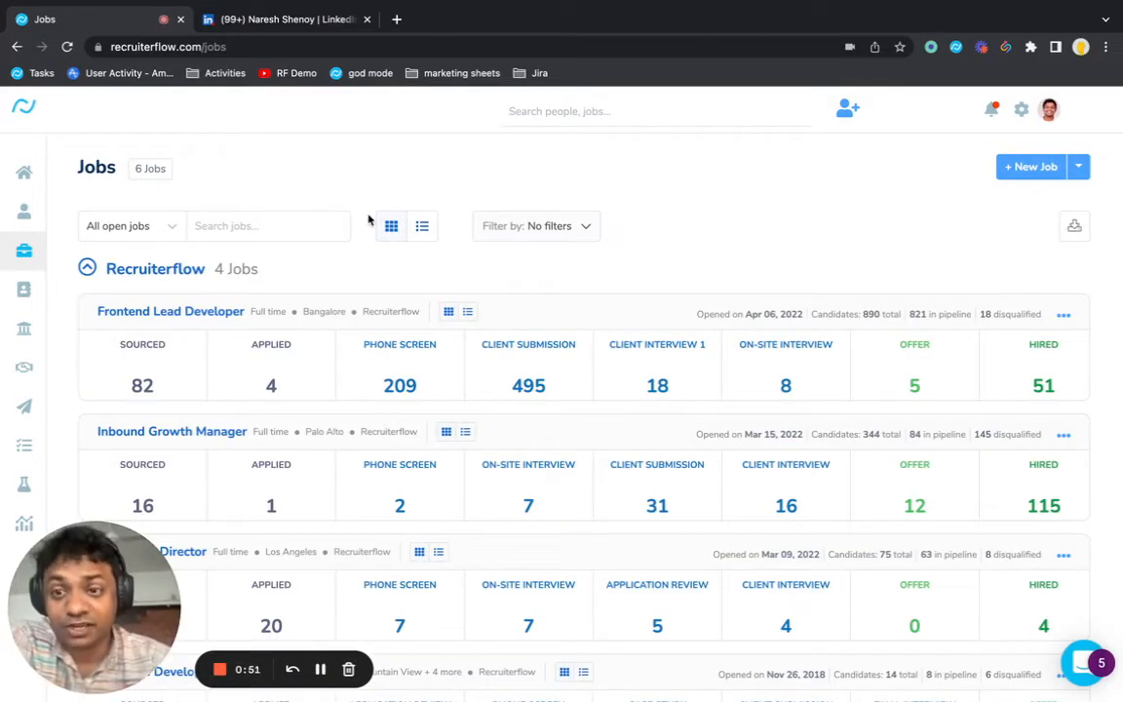
scroll(down, 3)
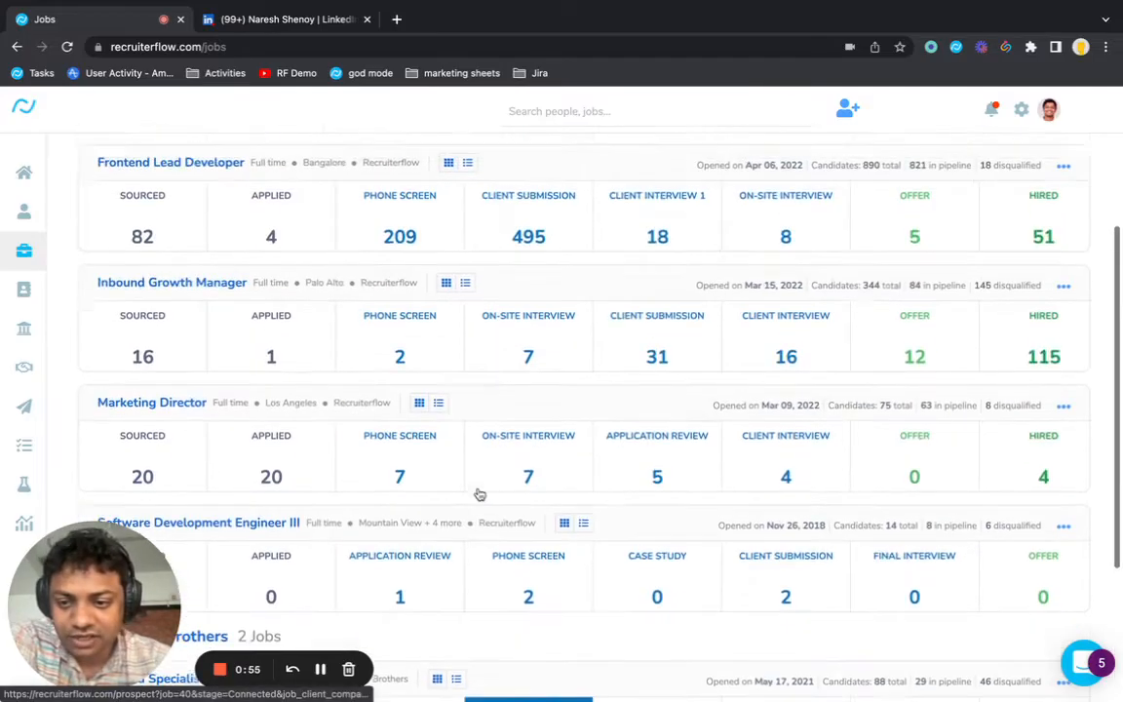
scroll(down, 3)
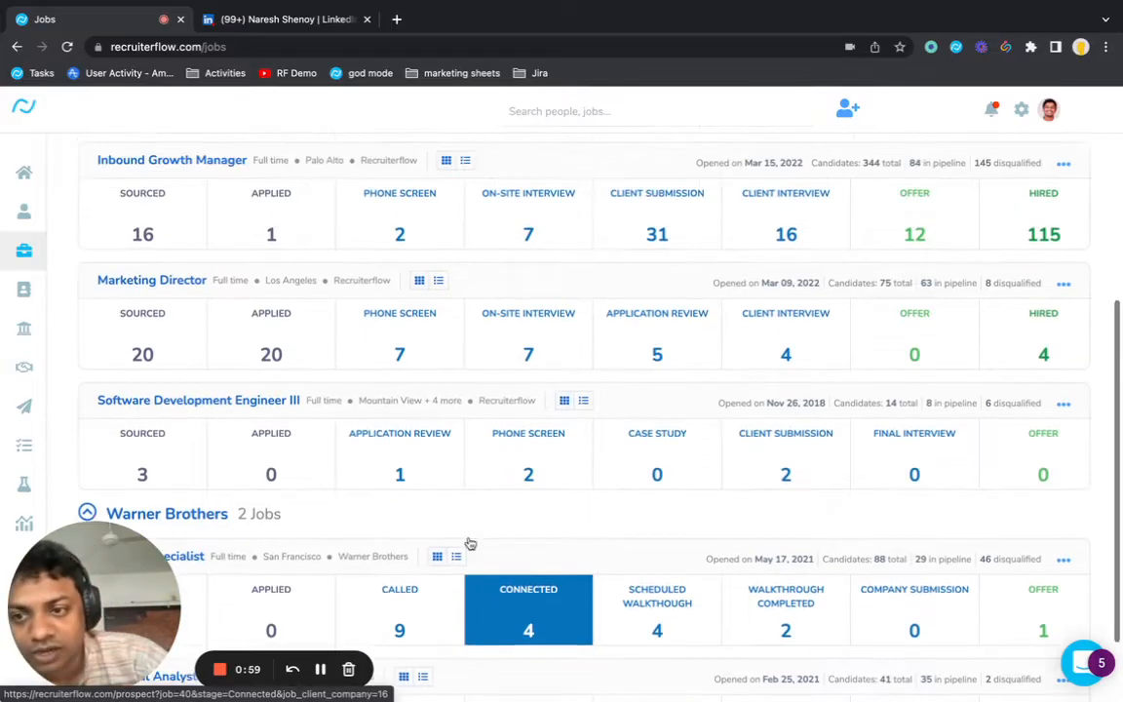
scroll(up, 3)
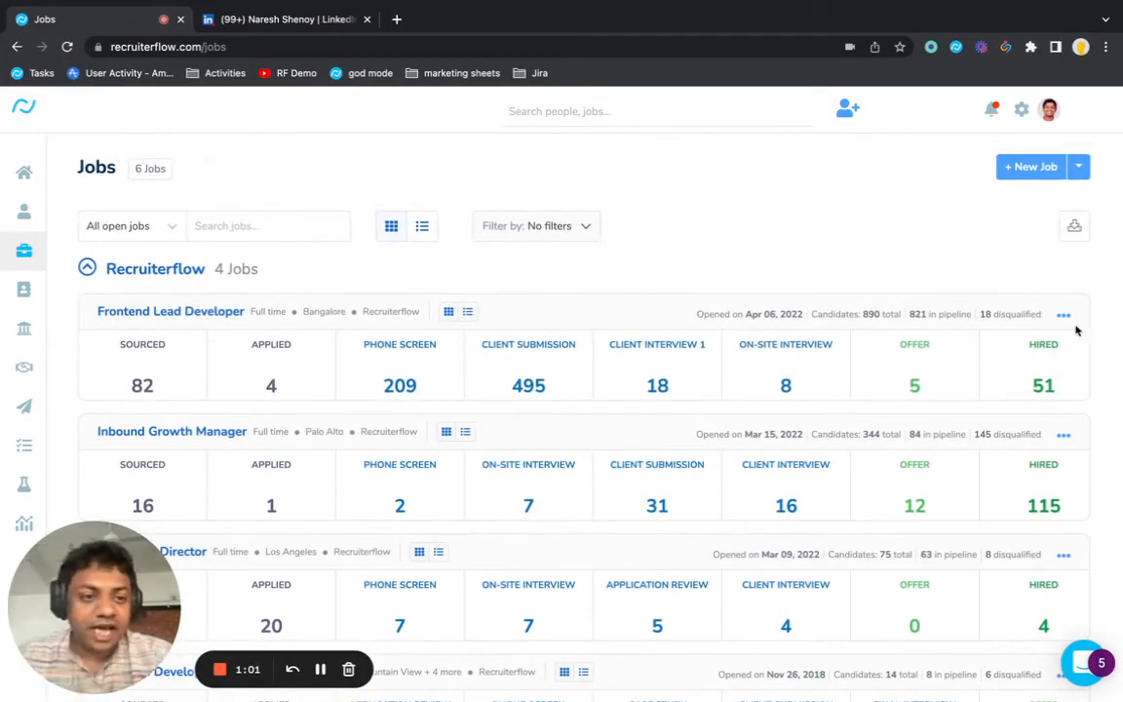
click(1063, 314)
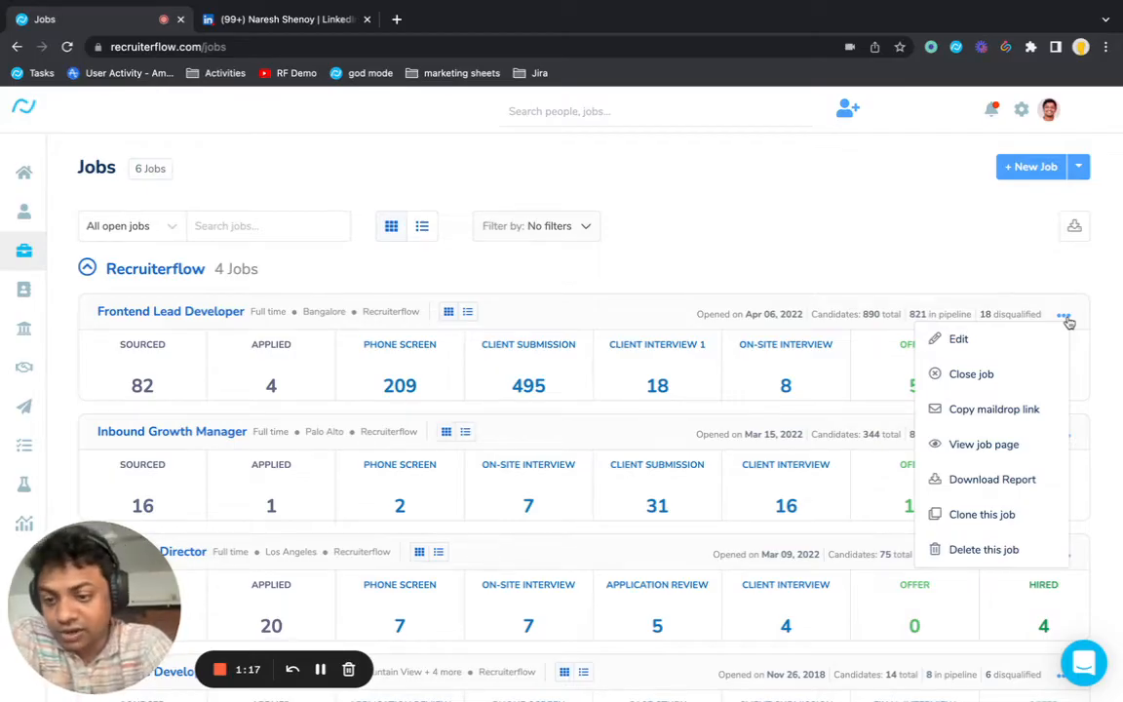
mouse_move(994, 408)
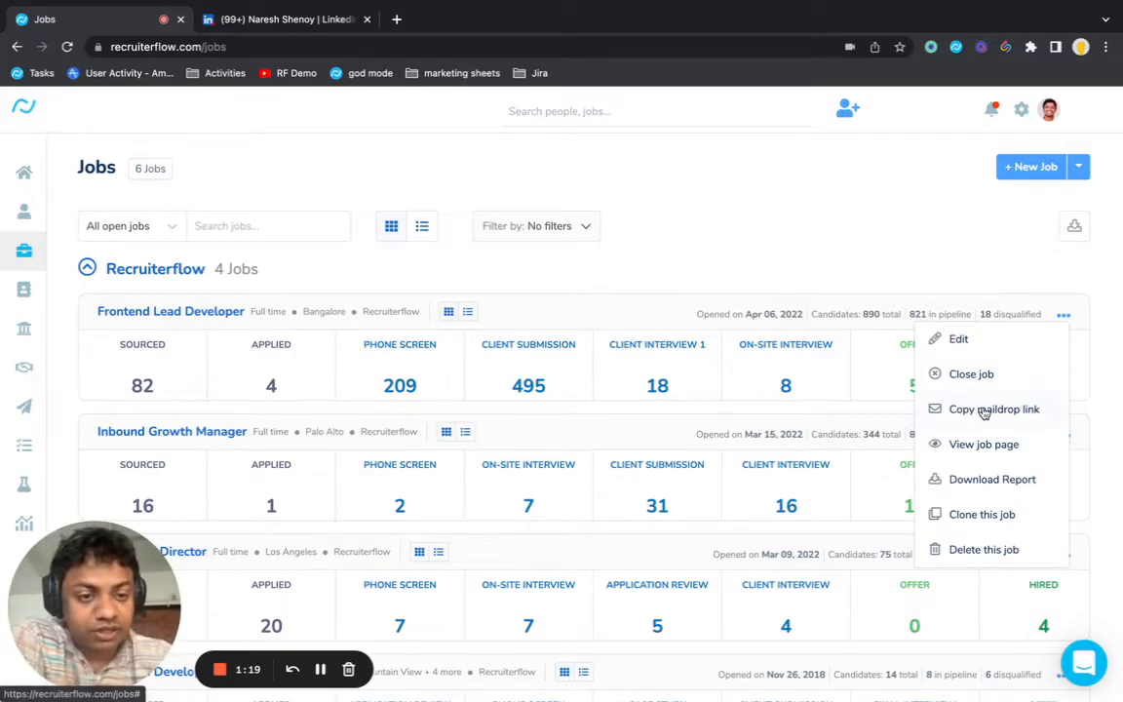
click(993, 409)
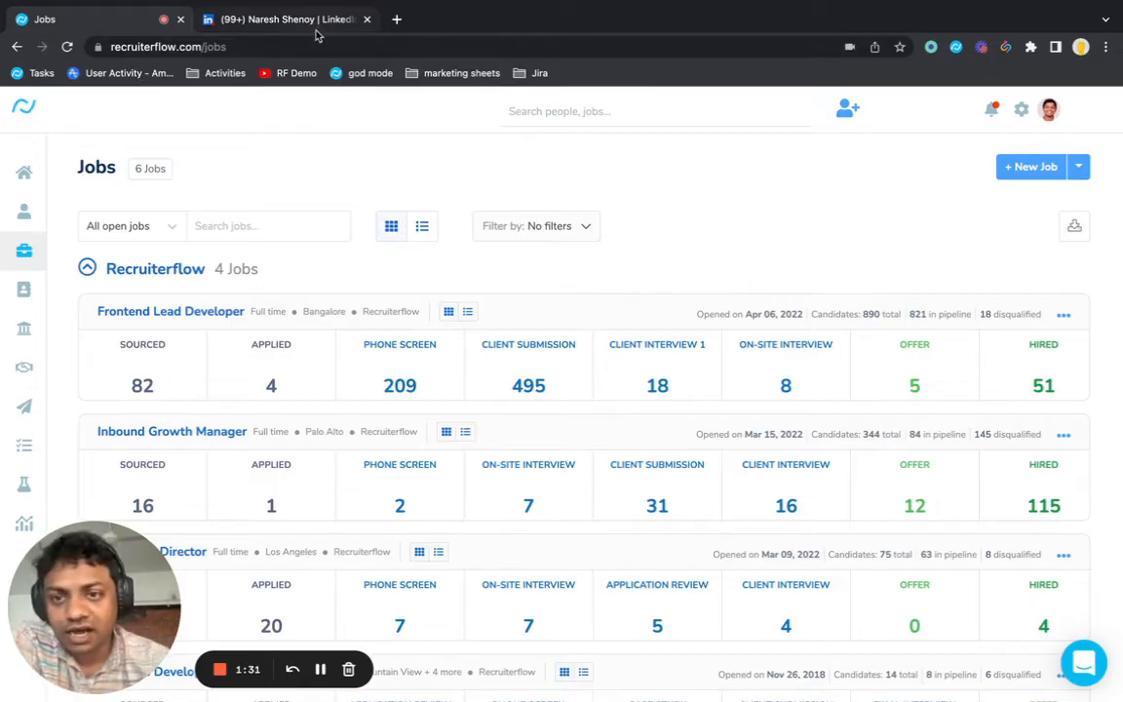
- On LinkedIn, mark the second email primary, revert to the original, and confirm
click(282, 19)
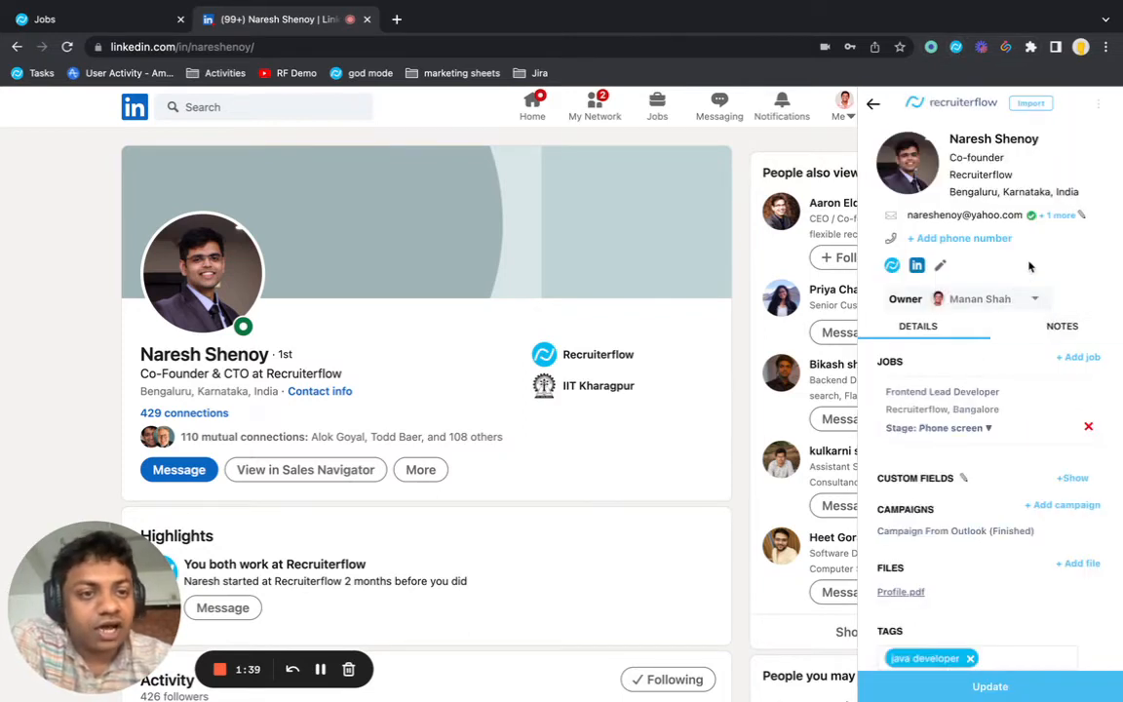
click(1063, 215)
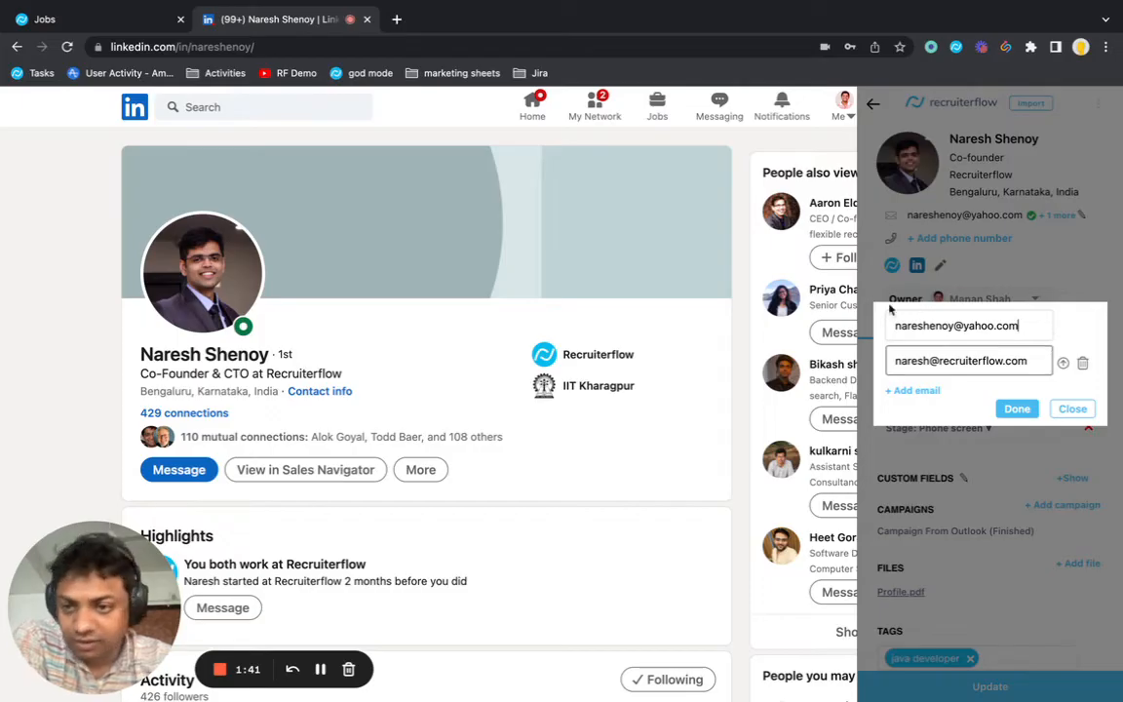
mouse_move(529, 273)
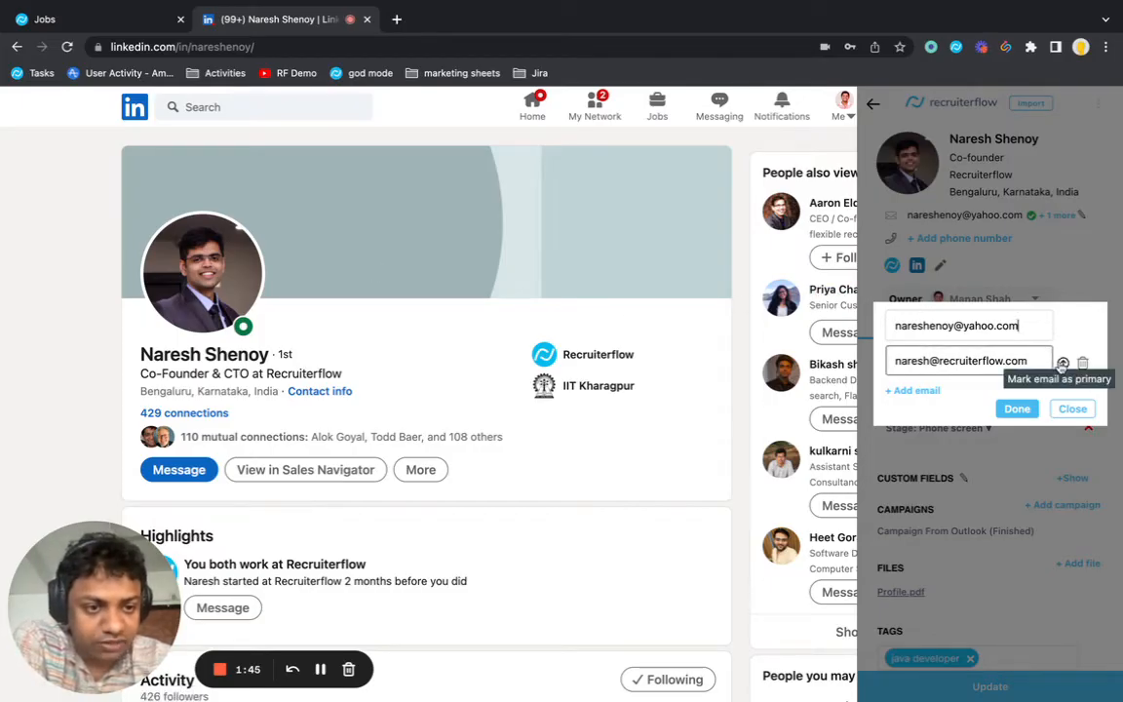
click(1064, 363)
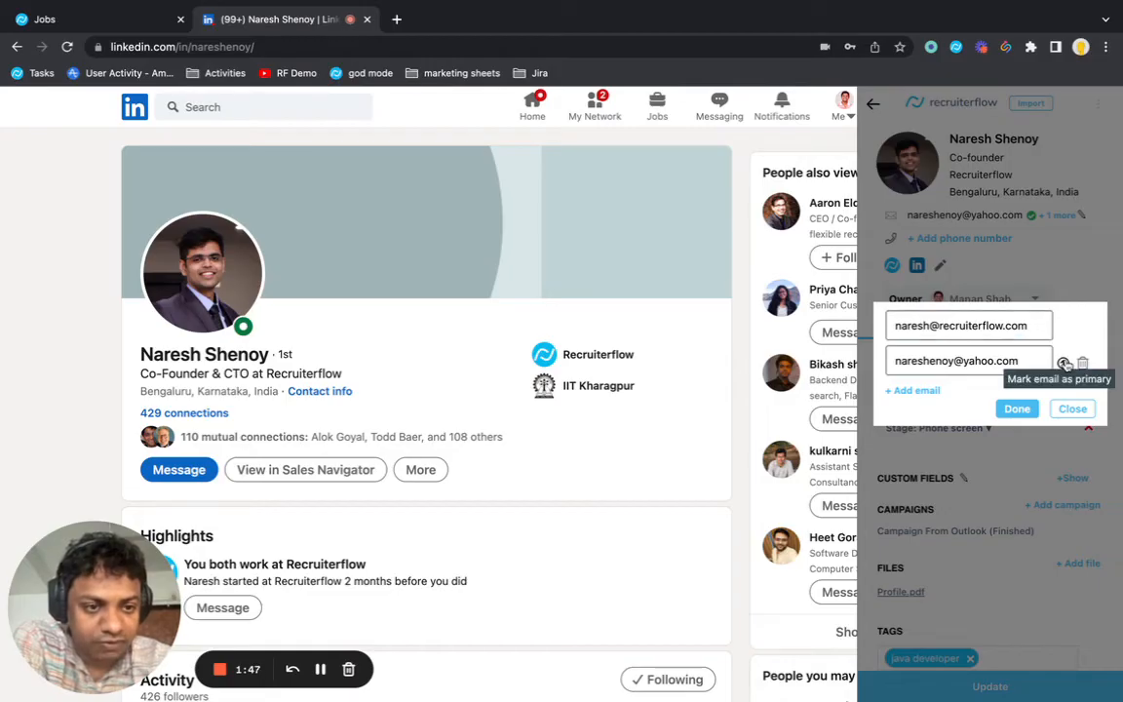
click(1064, 362)
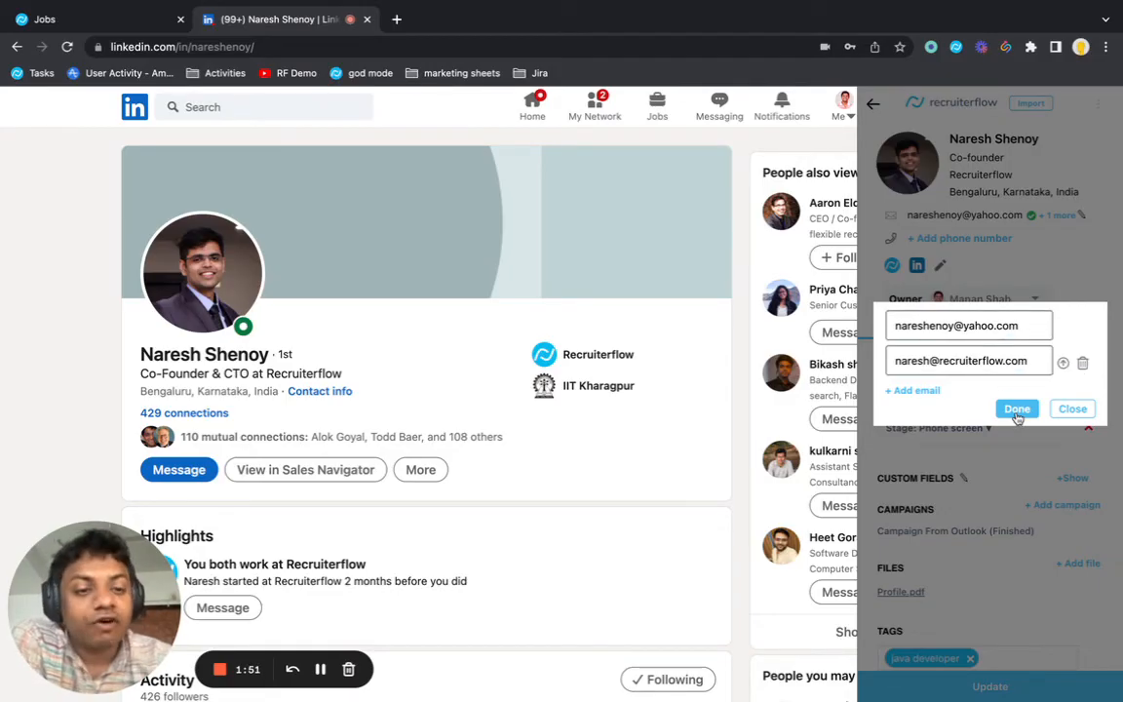
click(1016, 408)
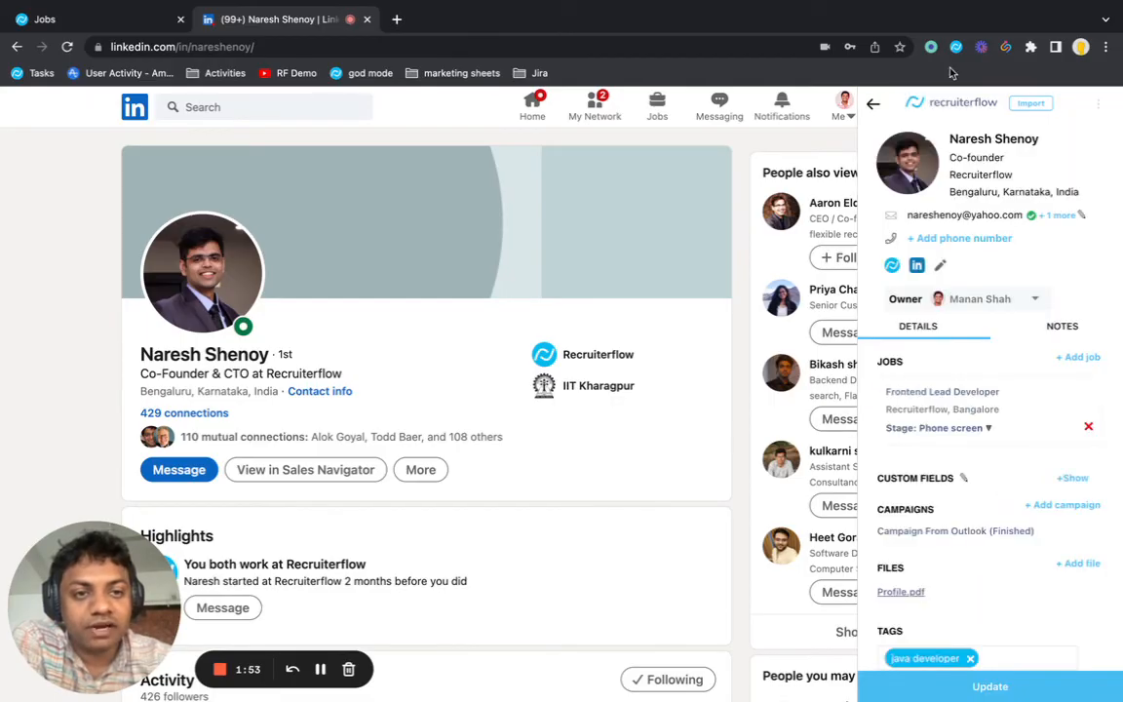
mouse_move(957, 46)
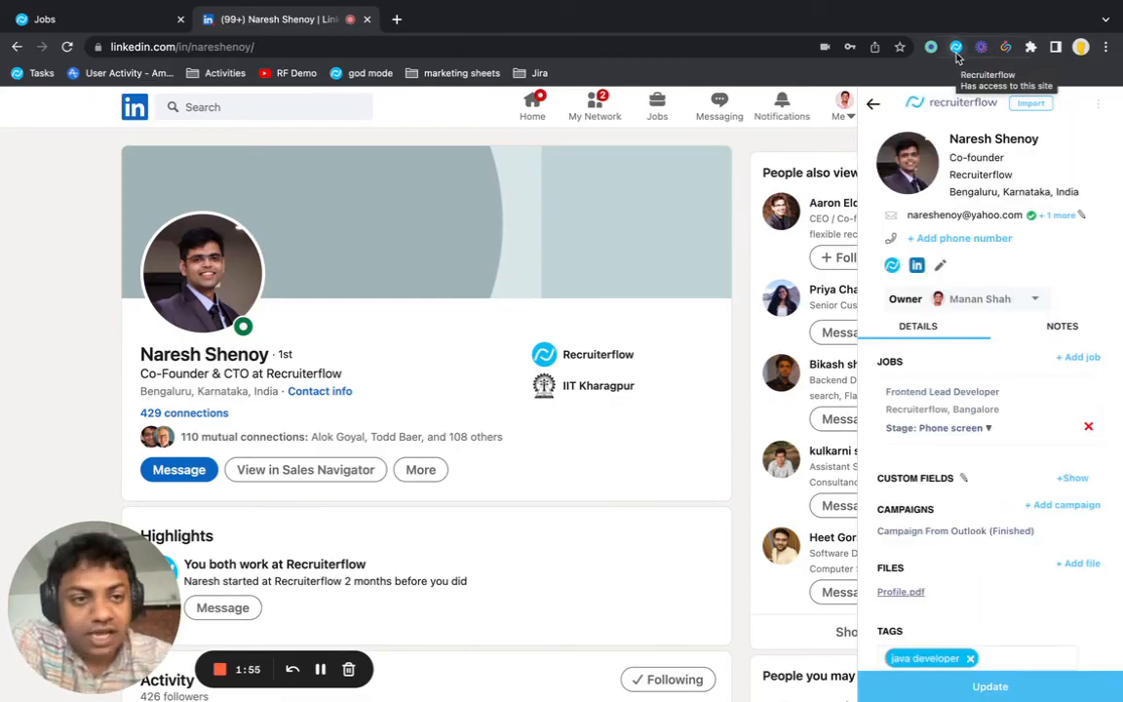